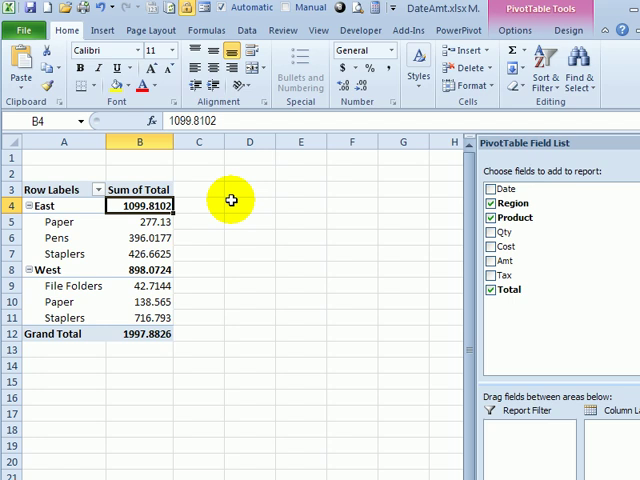
Enter a GETPIVOTDATA formula in D4 referencing East's Sum of Total in B4
left_click(249, 205)
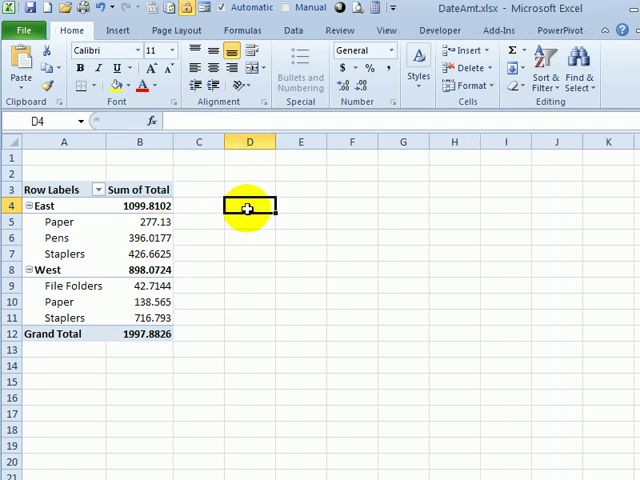
mouse_move(120, 205)
type("=")
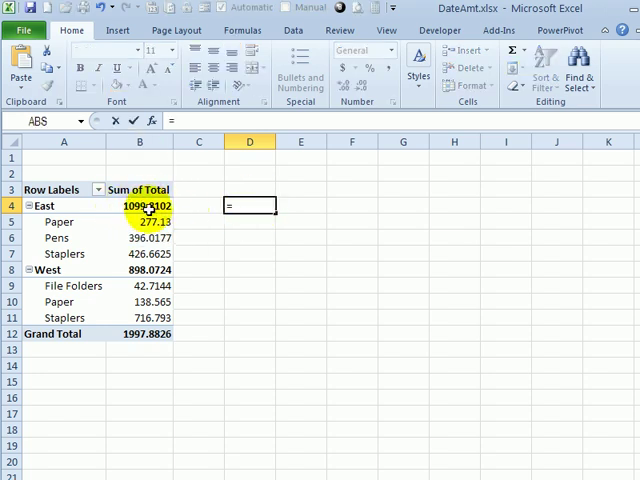
left_click(139, 205)
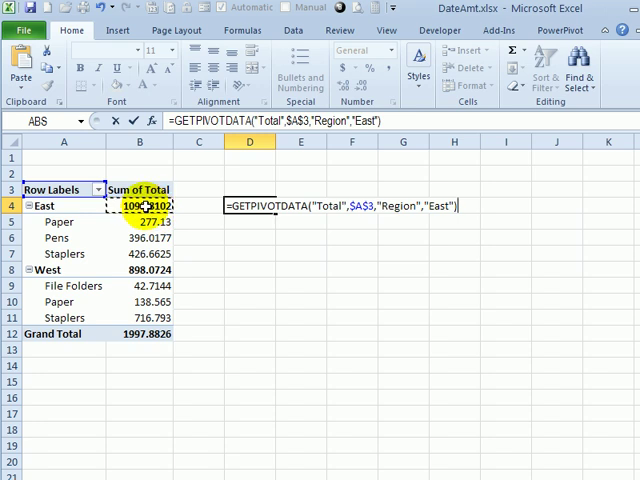
mouse_move(315, 205)
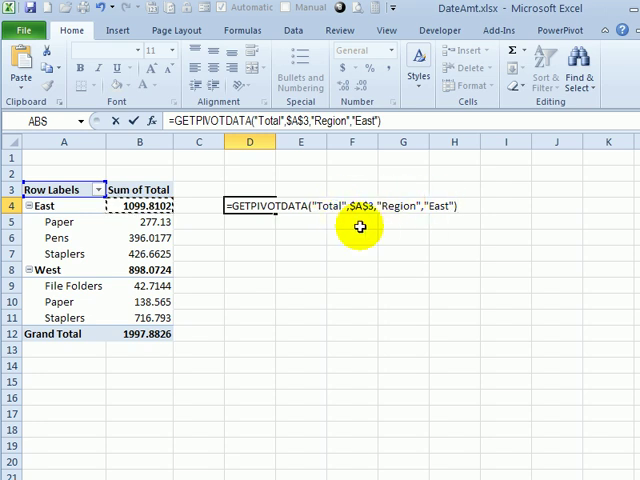
key("Return")
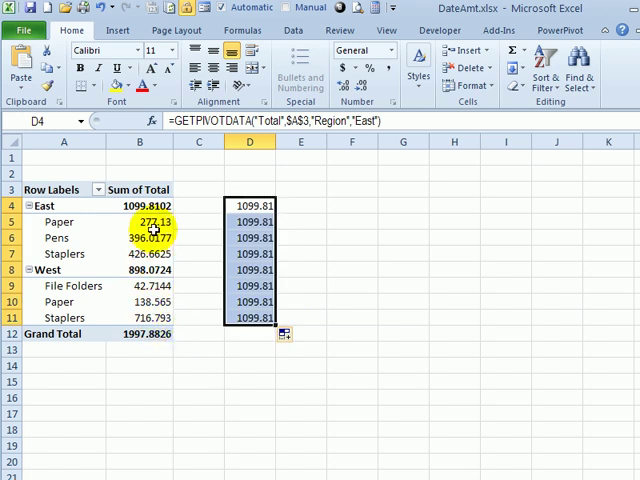
mouse_move(147, 221)
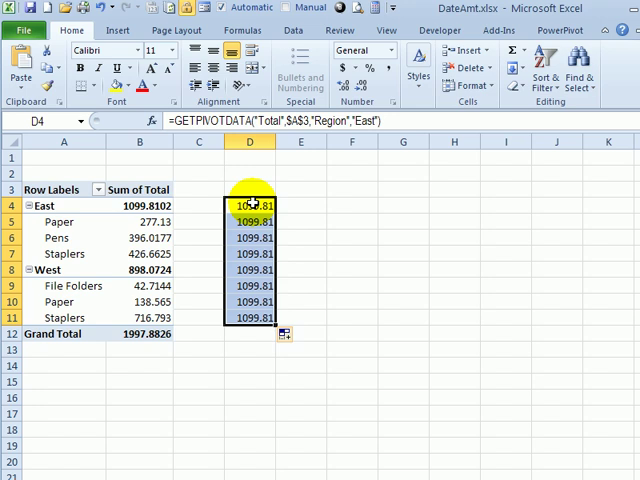
Check the copied formula in D10, showing East's 1099.81 repeated, then reselect column D's formulas
left_click(249, 301)
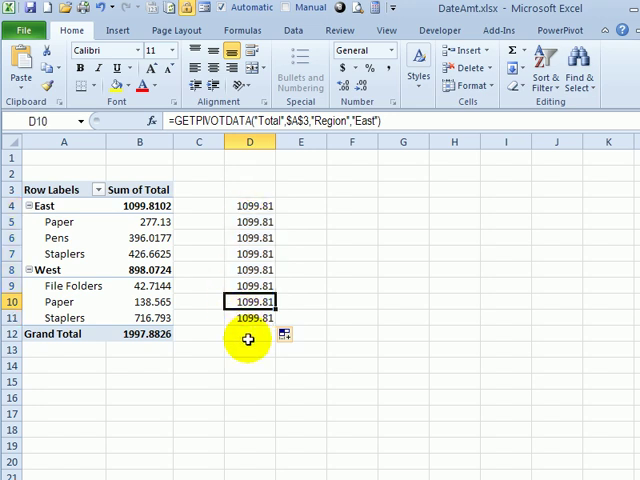
left_click(249, 189)
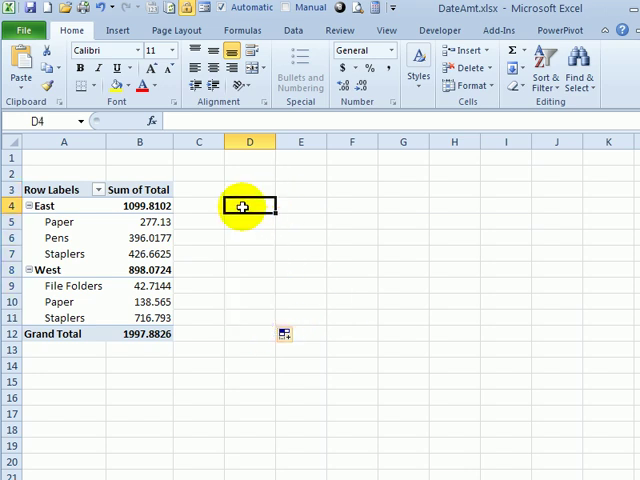
mouse_move(361, 195)
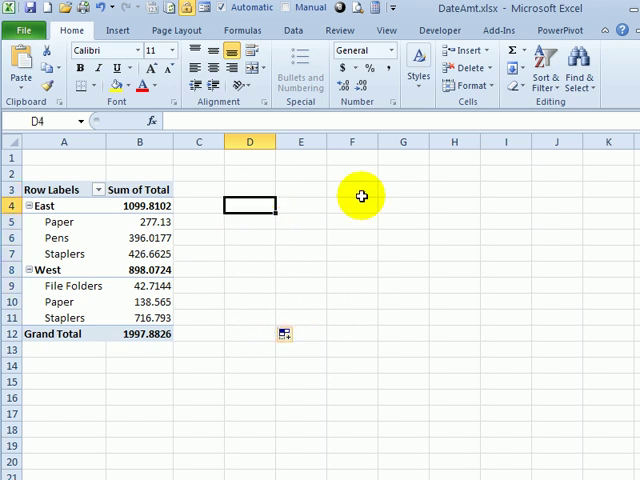
mouse_move(139, 205)
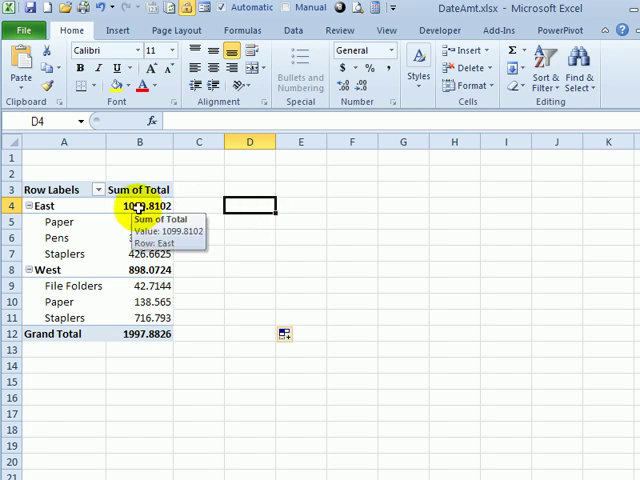
Select pivot cell B4 and open the PivotTable Options list to reach Generate GetPivotData
left_click(139, 205)
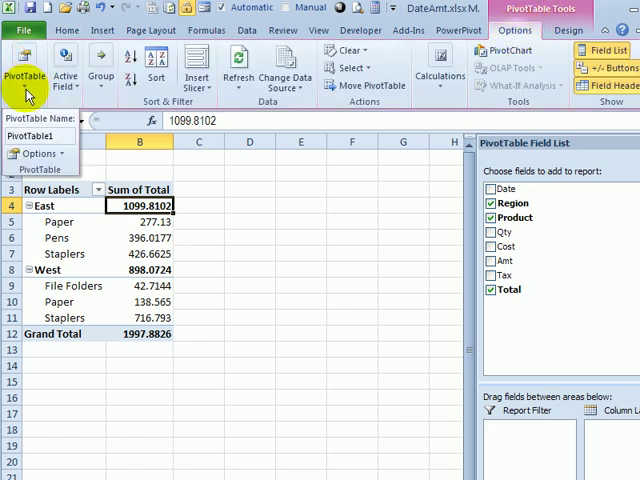
left_click(40, 153)
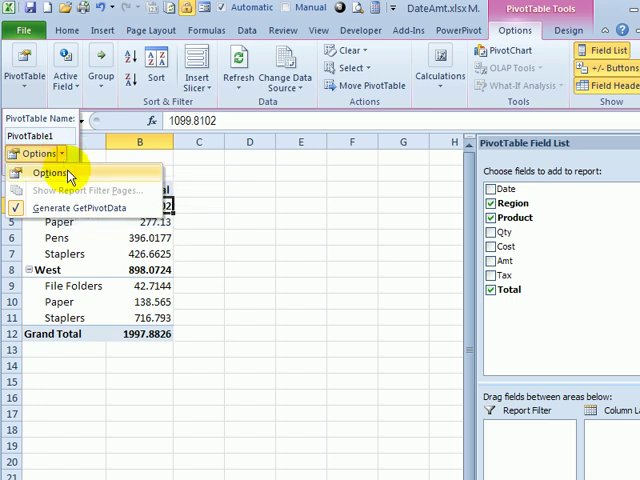
mouse_move(78, 207)
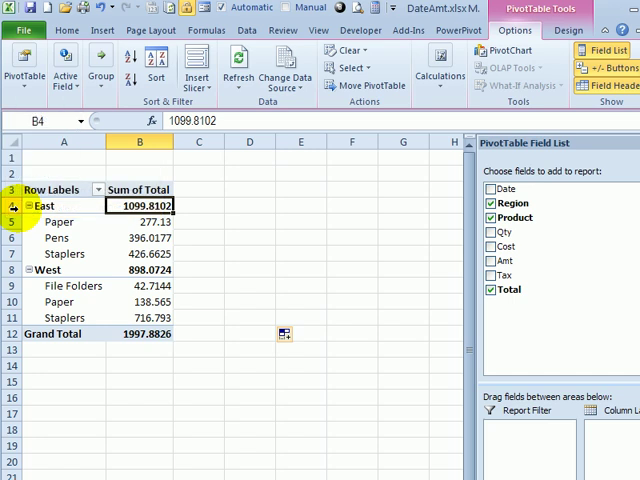
mouse_move(243, 215)
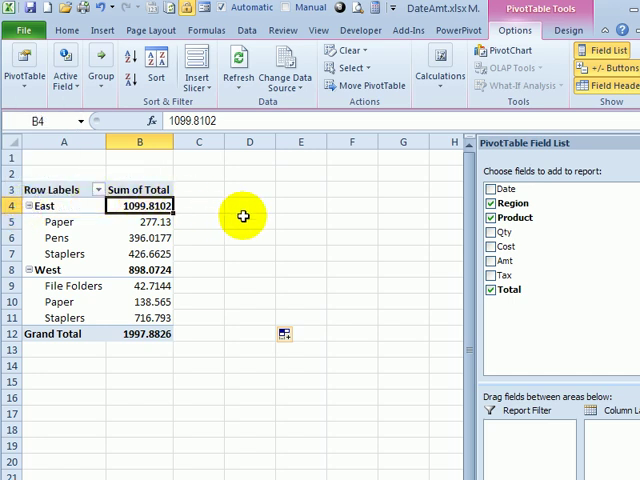
Put a plain =B4 reference in D4 and fill it down to D11
left_click(249, 206)
type("=B4")
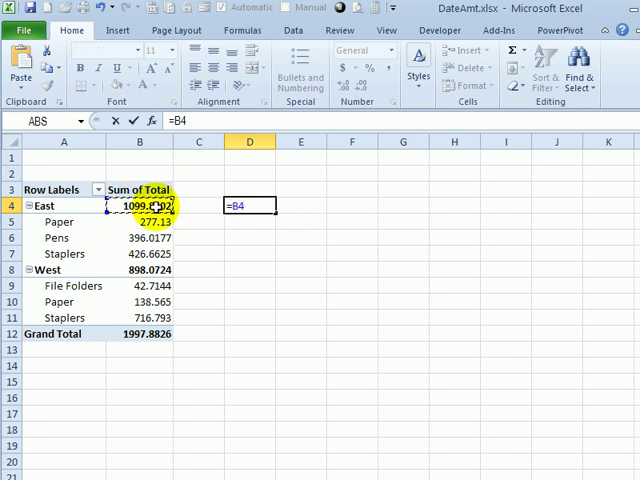
key("Return")
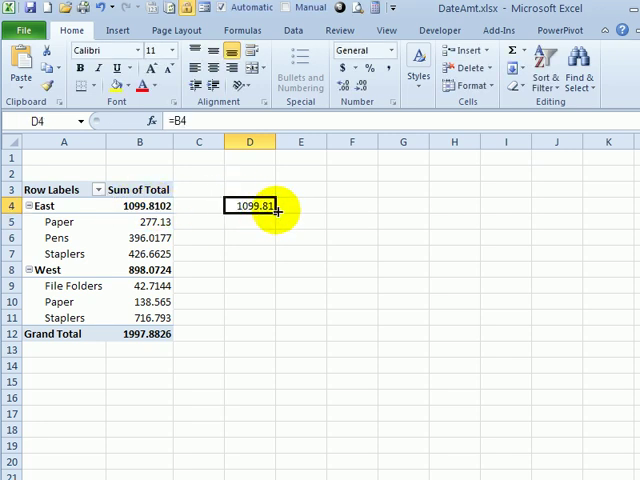
left_click_drag(249, 206, 249, 317)
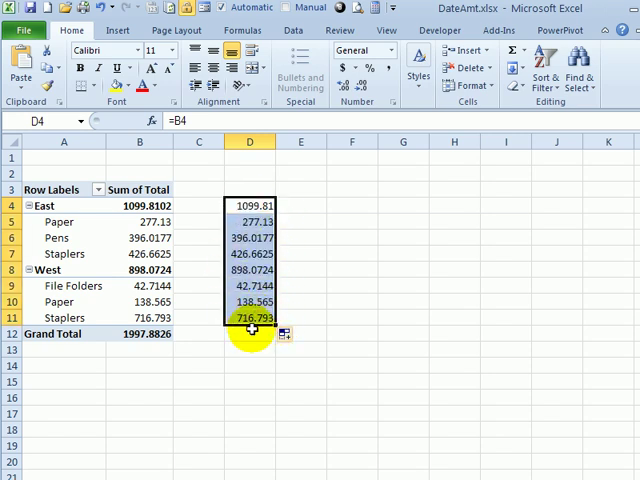
mouse_move(250, 205)
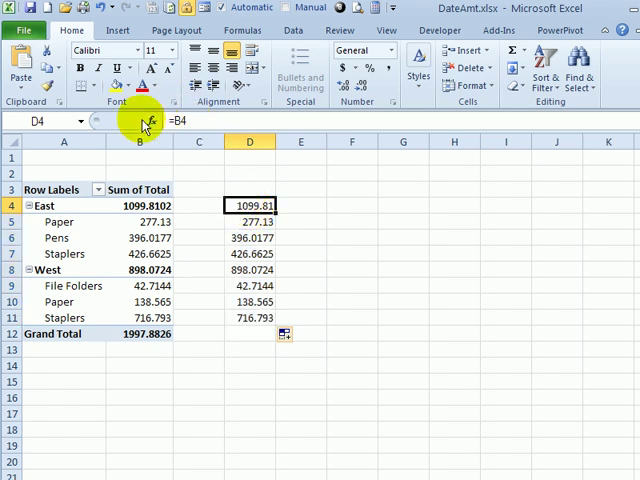
Enter a GETPIVOTDATA formula in E4 referencing B4, returning East's 1099.81
left_click(139, 205)
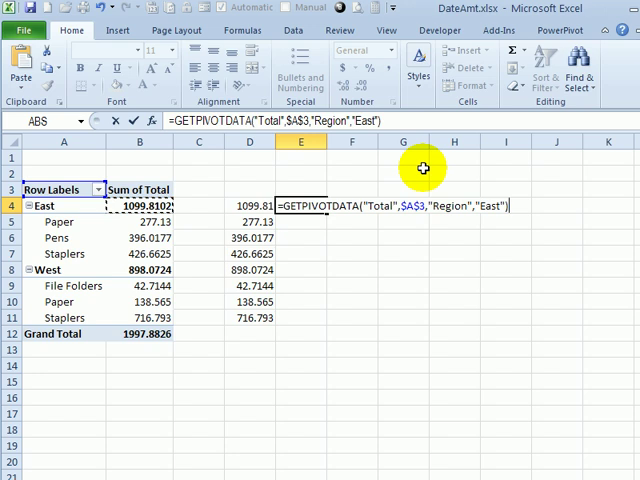
key("Return")
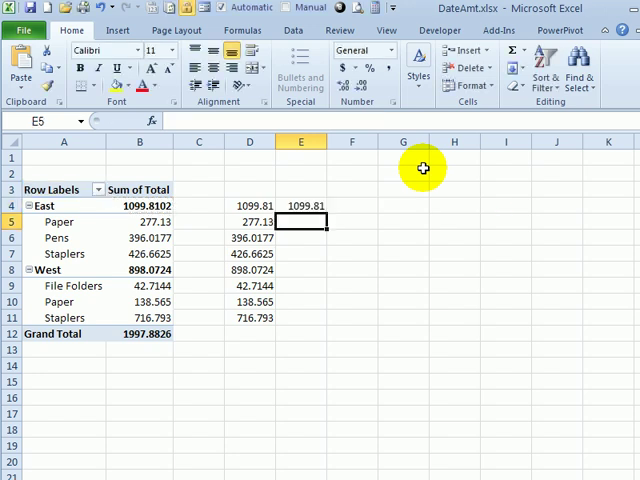